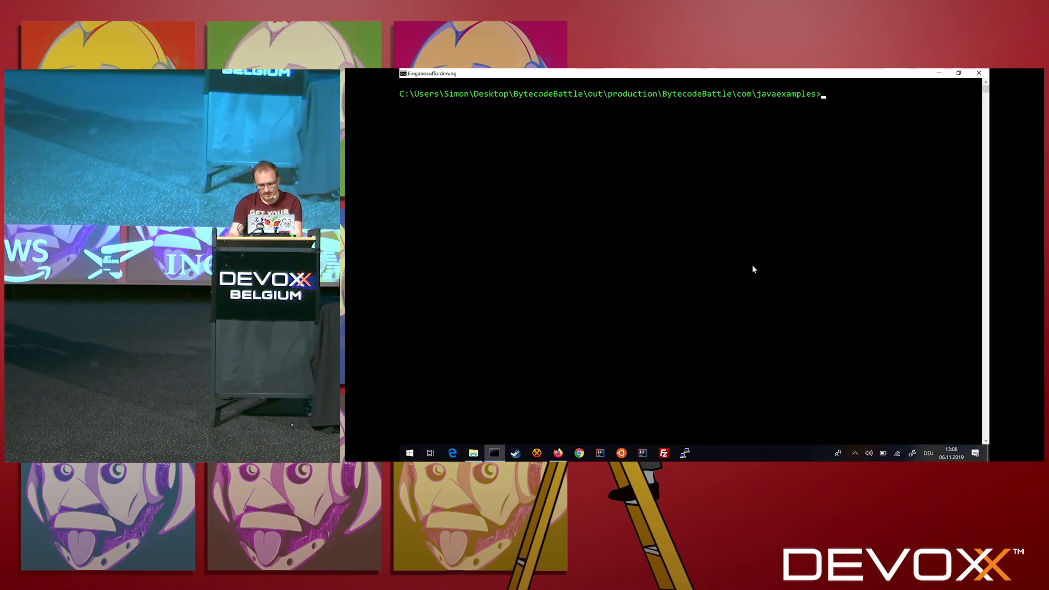
Step: List the javaexamples folder contents with dir, showing HelloWorld.class among four class files
text(dir)
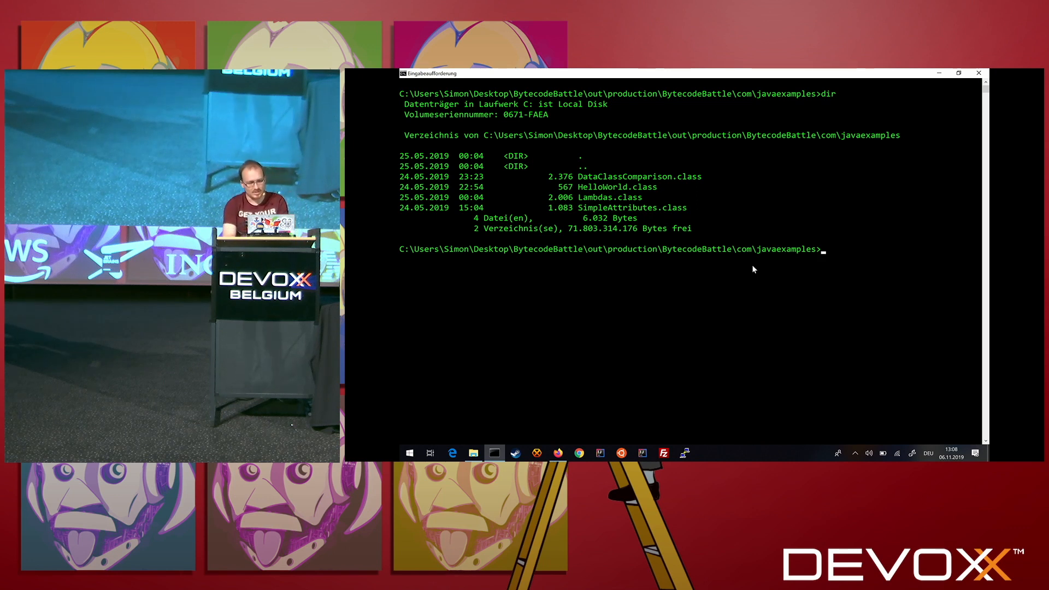
Step: Run javap -c HelloWorld.class to print the constructor and main method bytecode
text(javap)
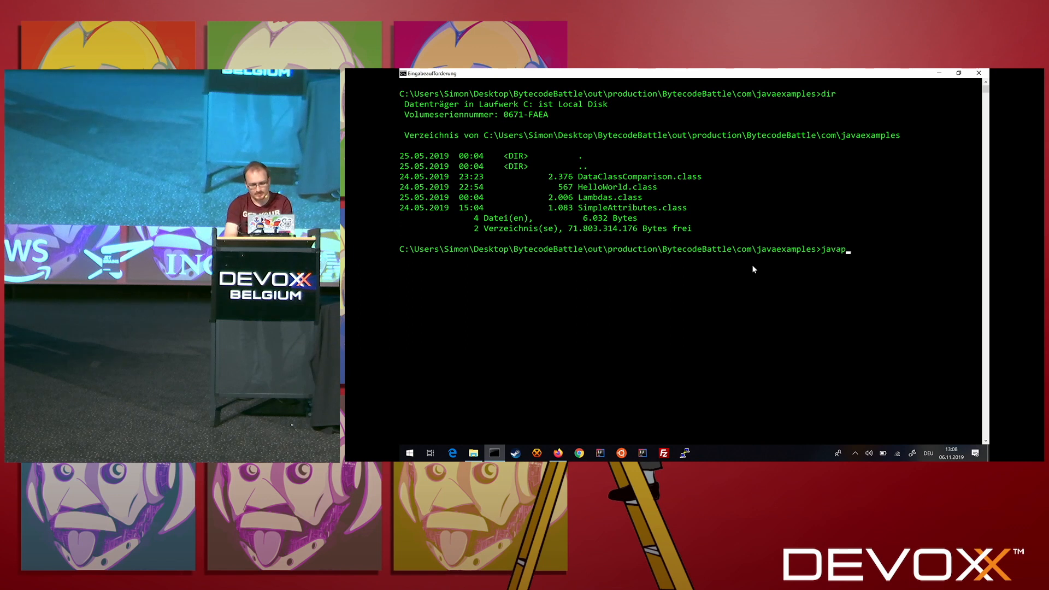
text(-c)
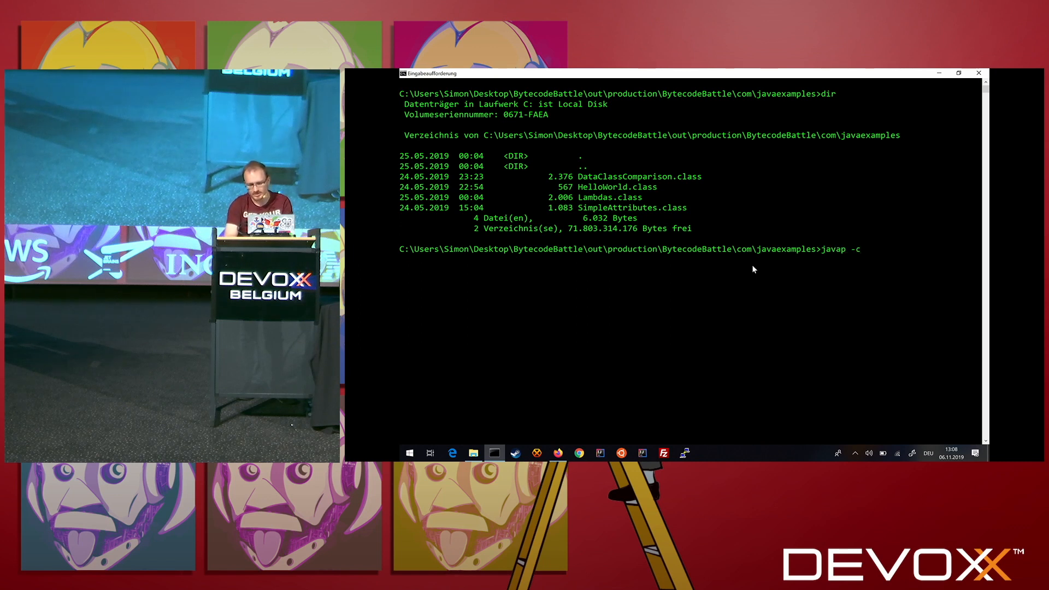
text(HelloWorld.class)
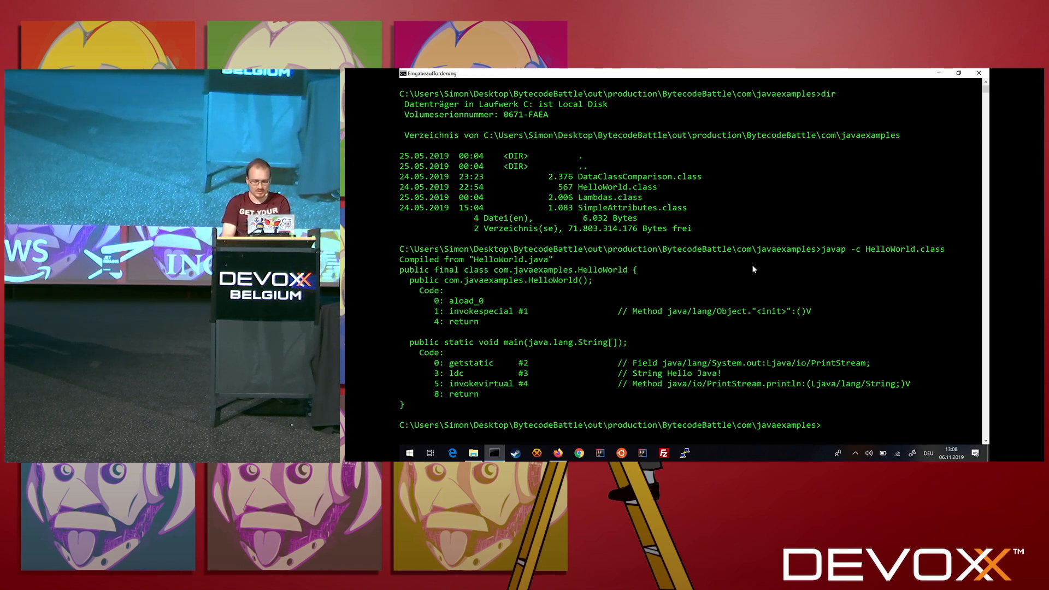
Step: Print the verbose HelloWorld.class disassembly, clear the console, and return to the Firefox slides
text(javap)
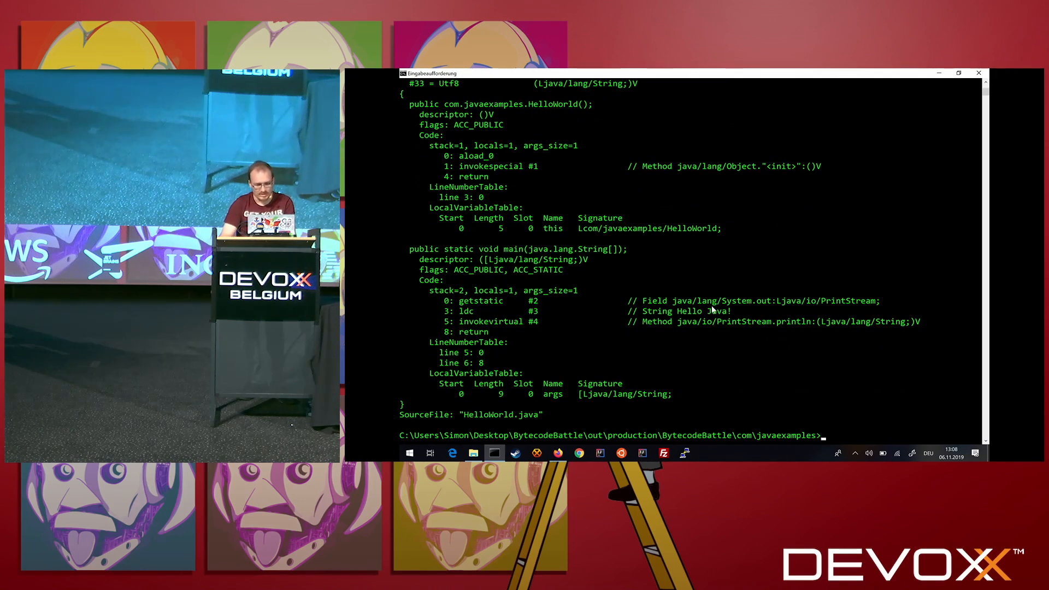
text(javap -c HelloWorld.class)
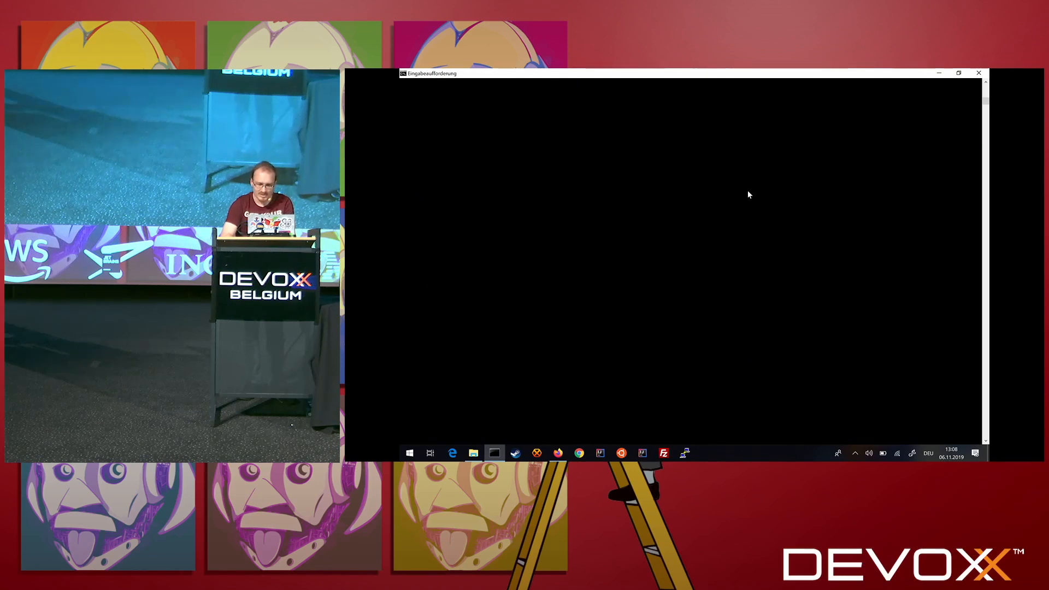
key(alt+tab)
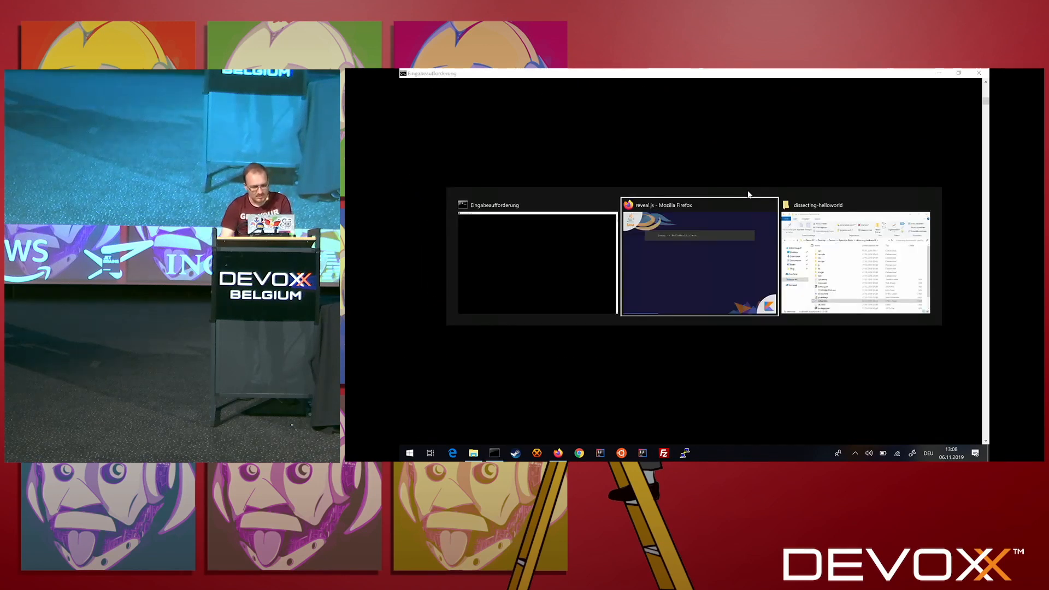